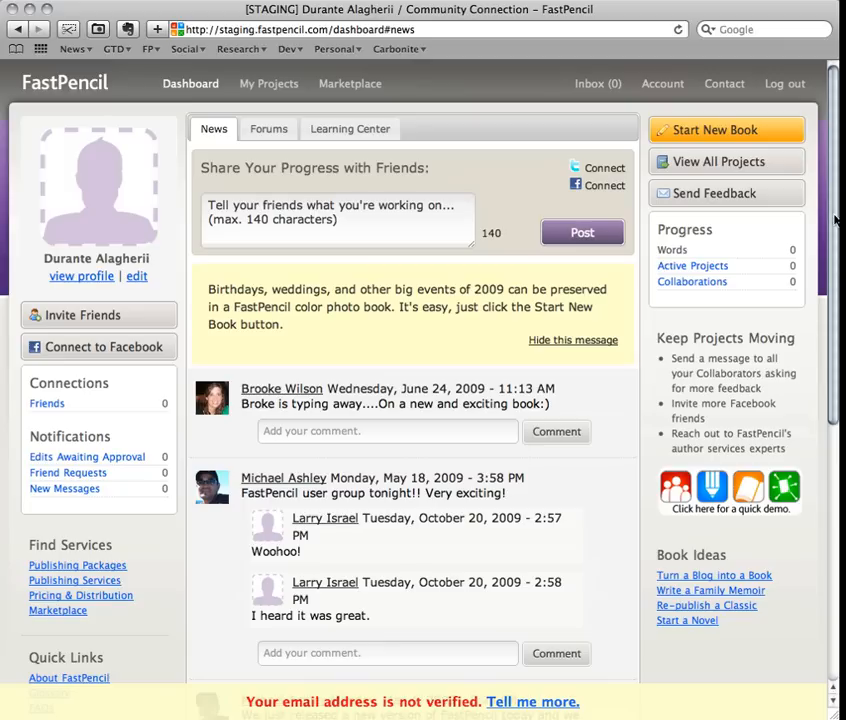
# Step: Start a new book from the dashboard to reach the template carousel
pyautogui.click(716, 130)
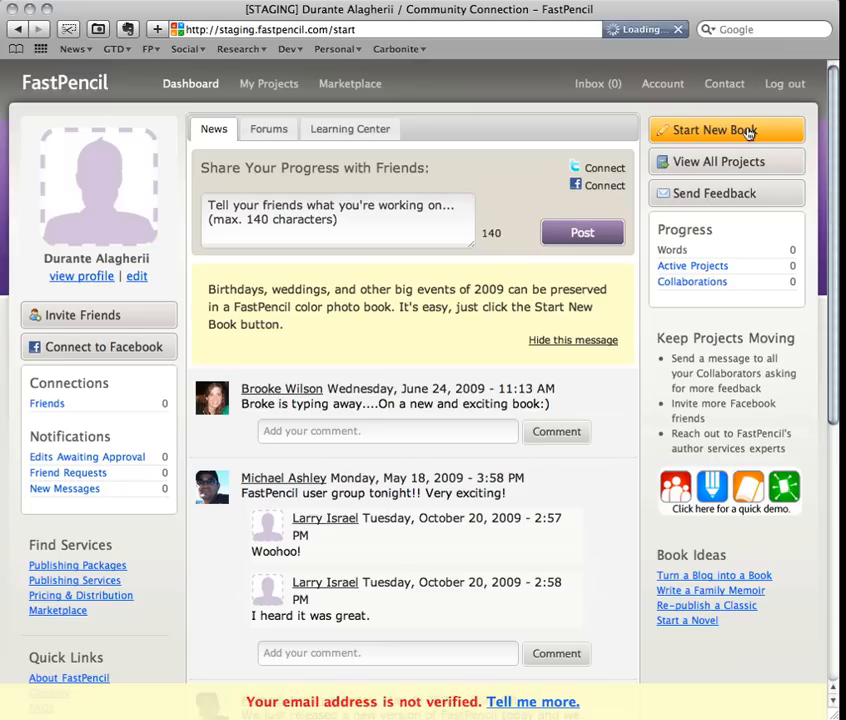
pyautogui.click(724, 130)
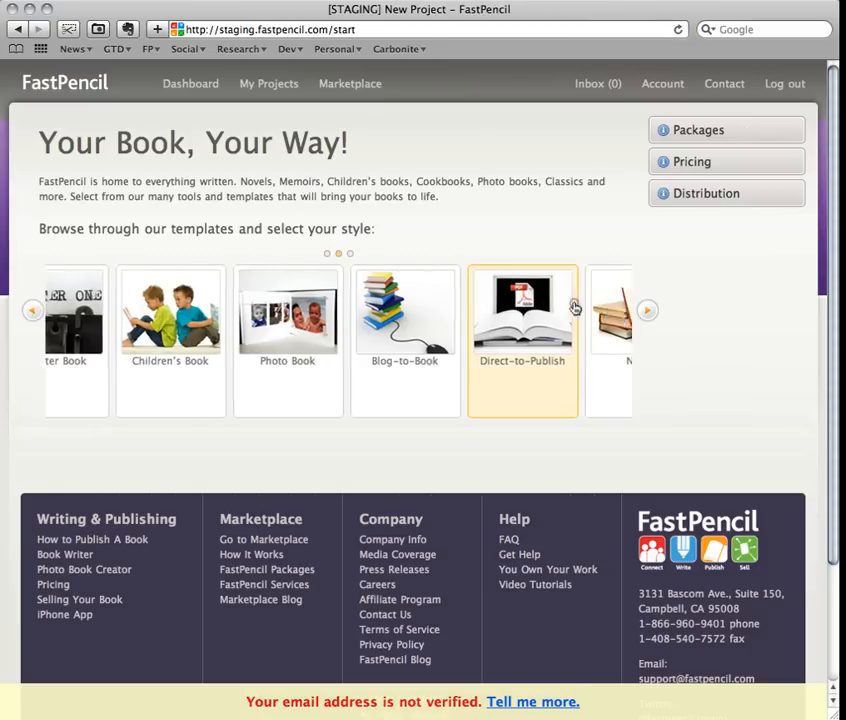
# Step: Choose the Direct-to-Publish template and title the book 'Comedy of the Divine'
pyautogui.click(522, 316)
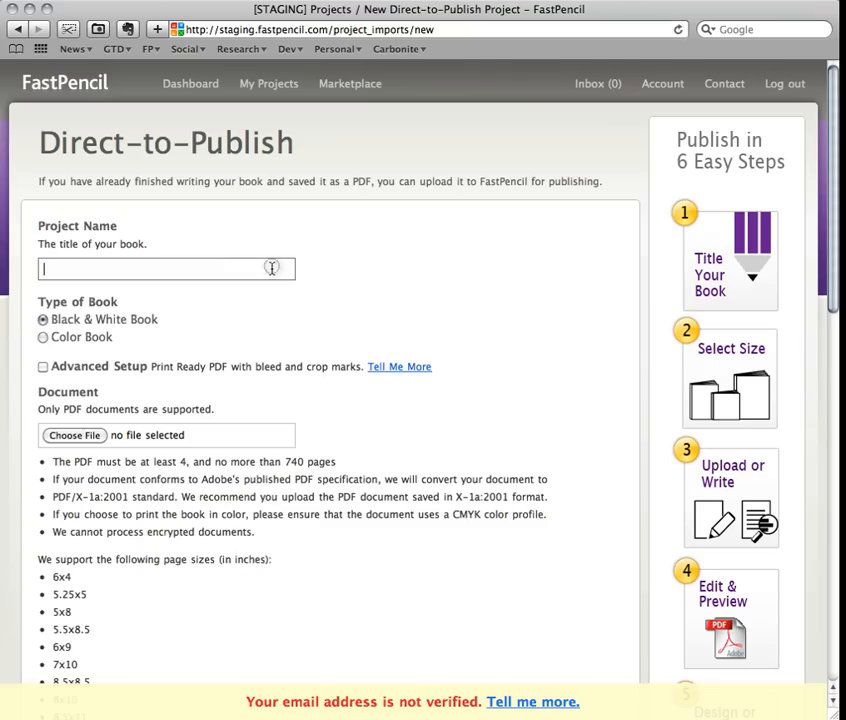
pyautogui.write('Com')
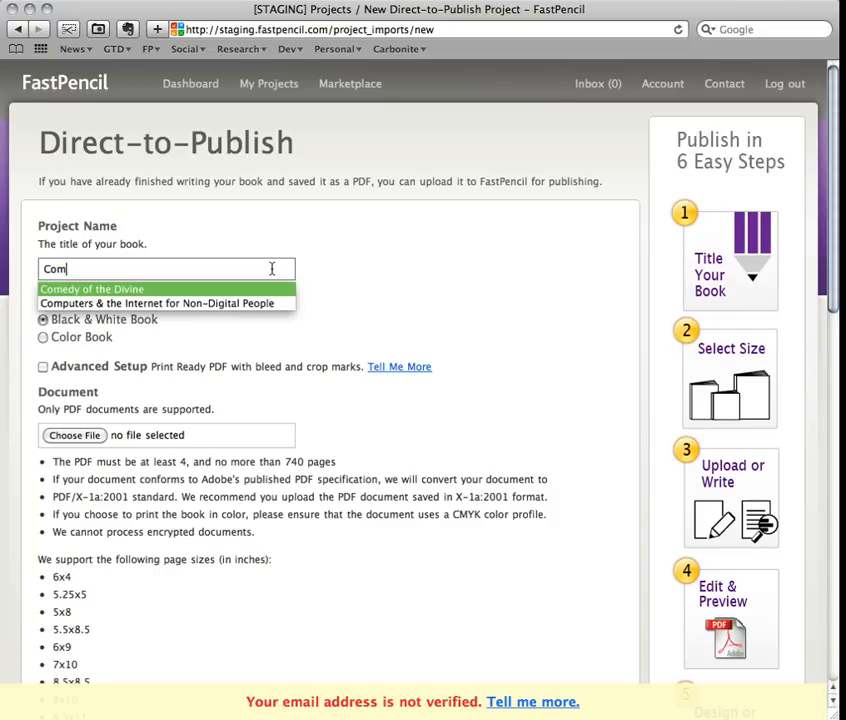
pyautogui.click(92, 288)
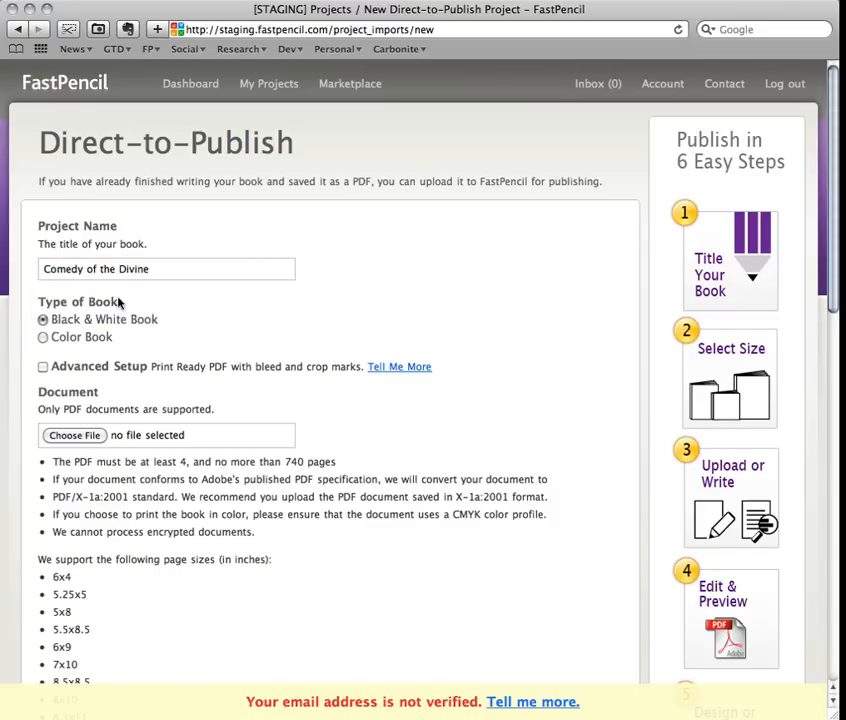
pyautogui.moveTo(98, 438)
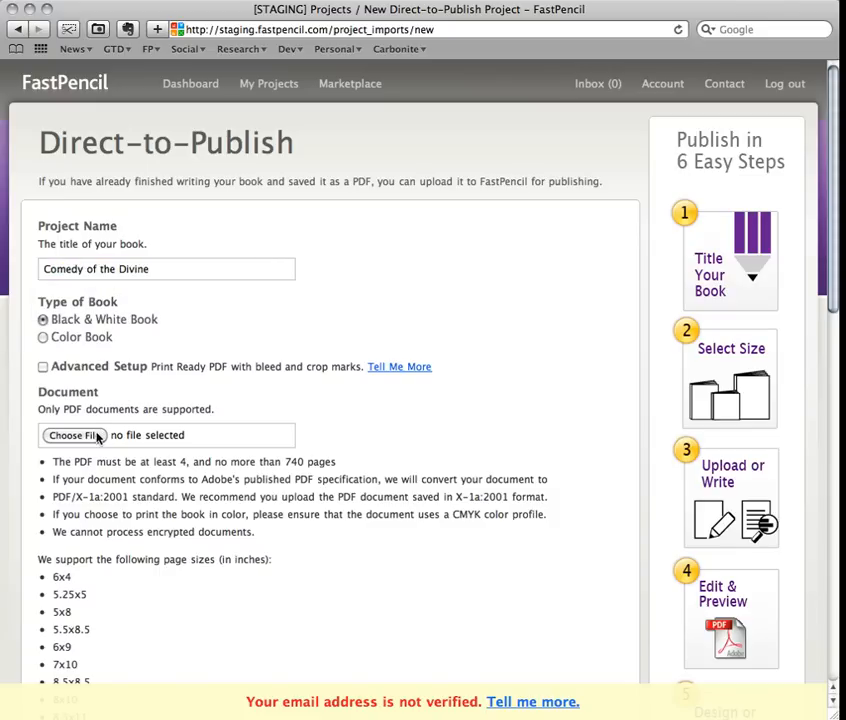
# Step: Attach comedy-of-the-divine.pdf as the book's document
pyautogui.click(70, 434)
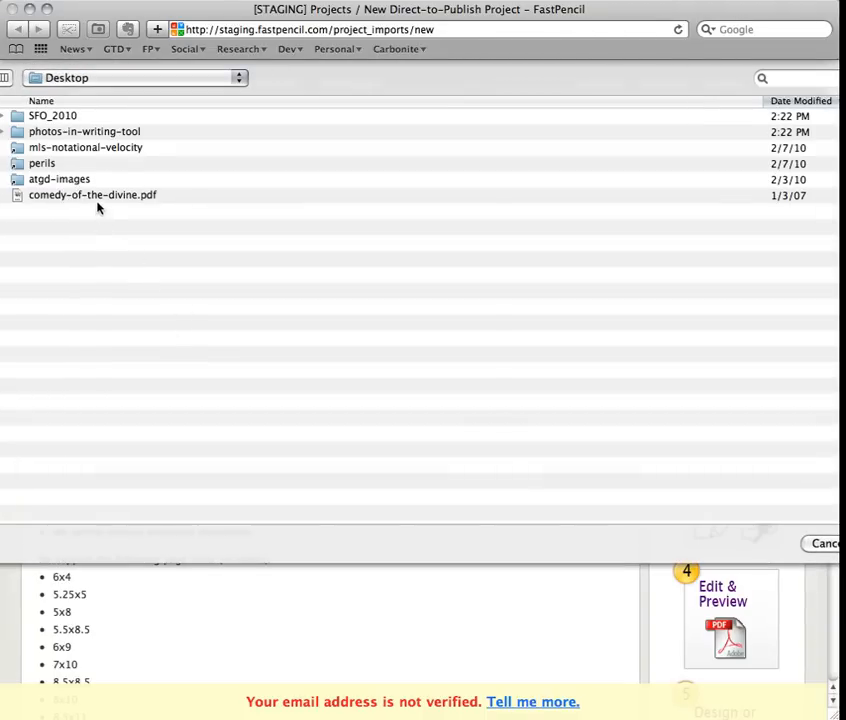
pyautogui.click(92, 194)
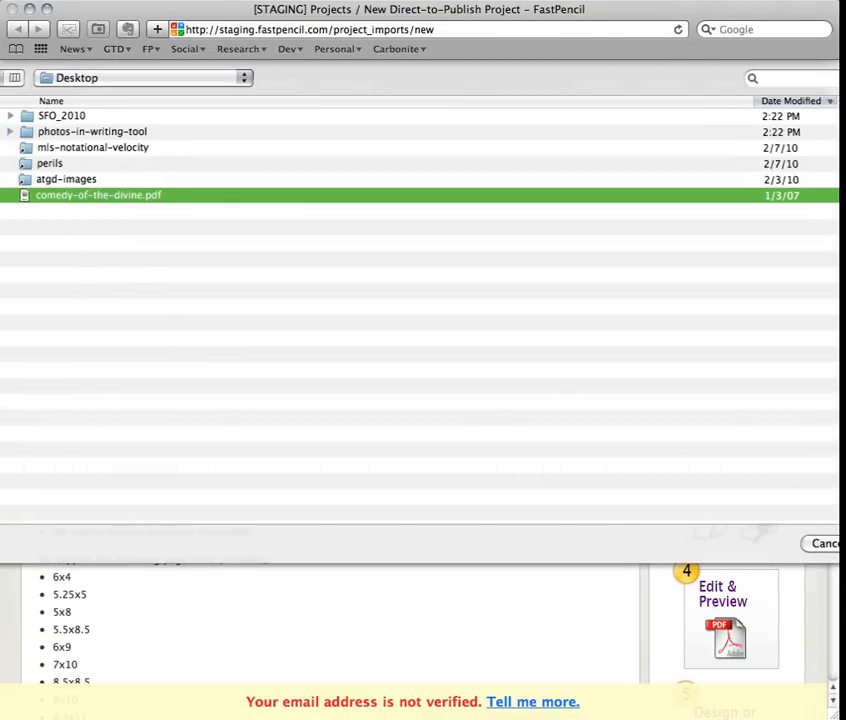
pyautogui.click(98, 194)
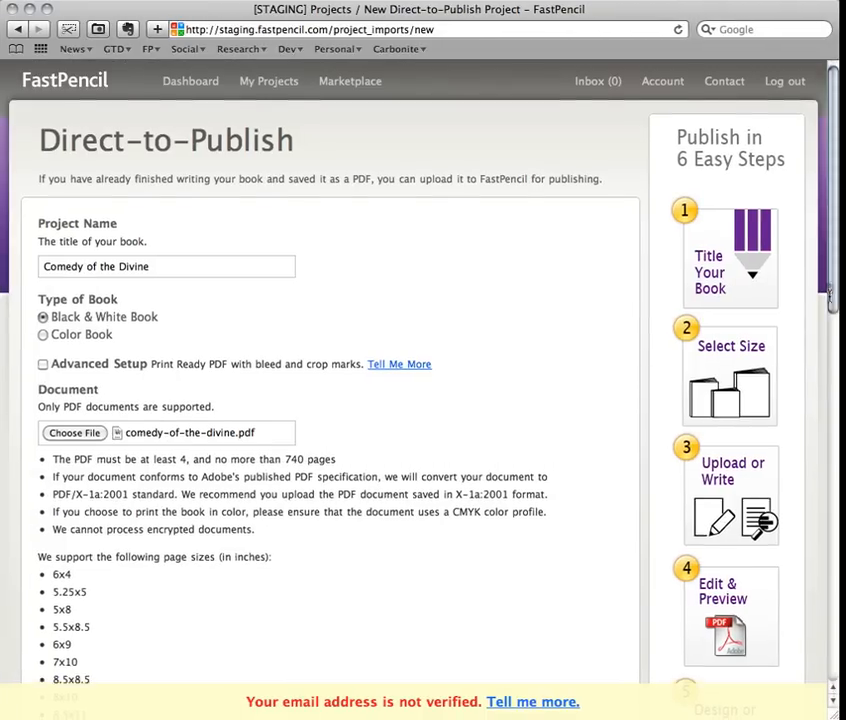
# Step: Fill the Summary with 'An examination of the fate of humanity.'
pyautogui.scroll(-3)
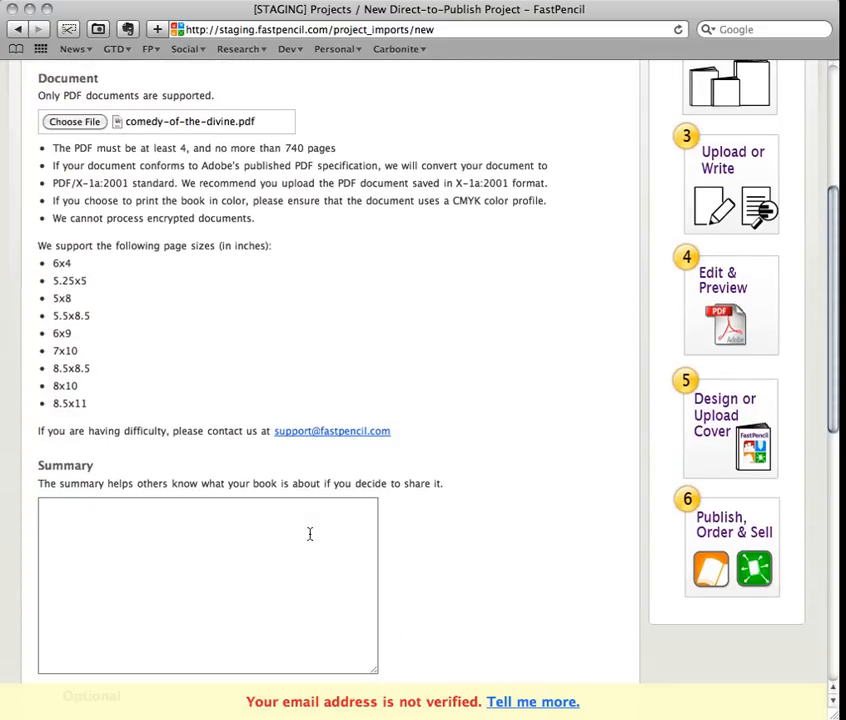
pyautogui.write('An examination of the f')
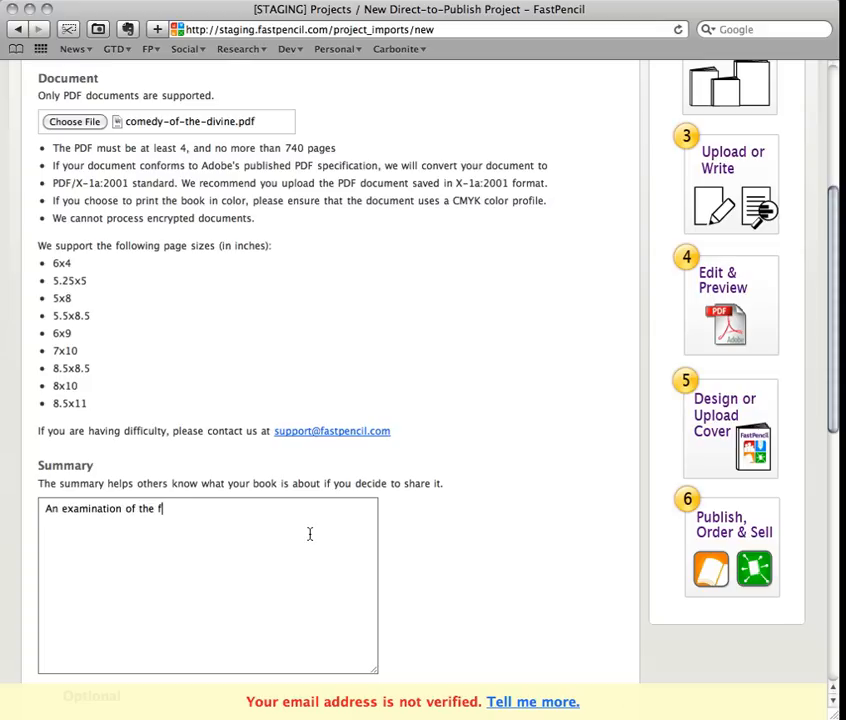
pyautogui.write('ate of humanity')
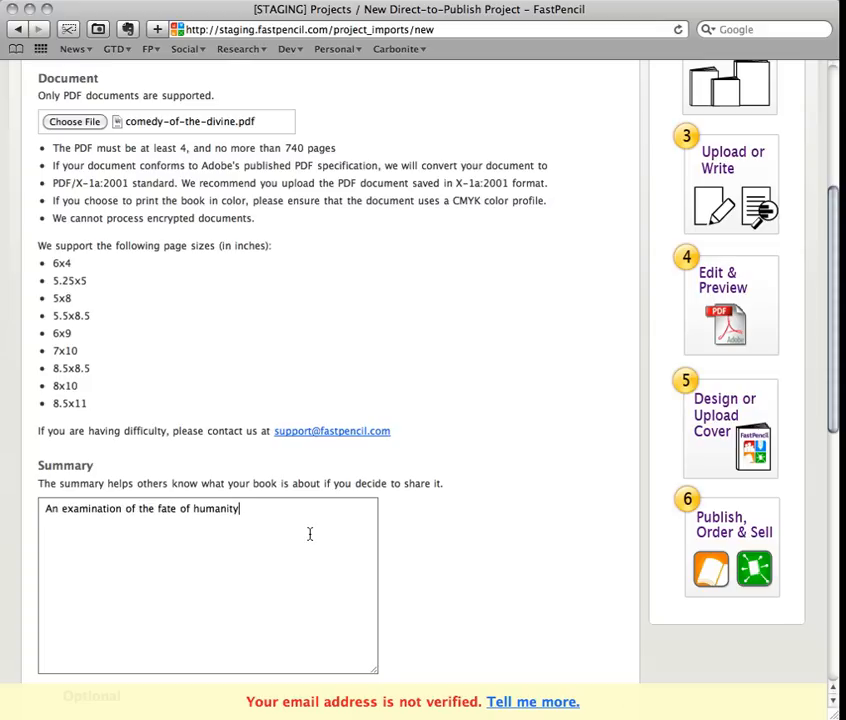
pyautogui.write('.')
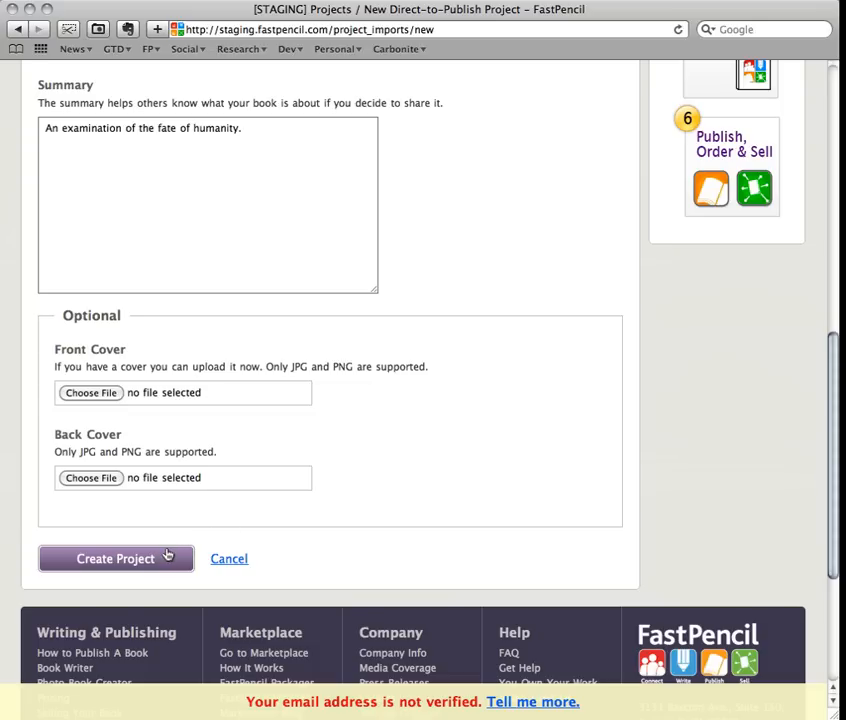
# Step: Create the project so 'Comedy of the Divine' is listed under My Projects
pyautogui.click(116, 558)
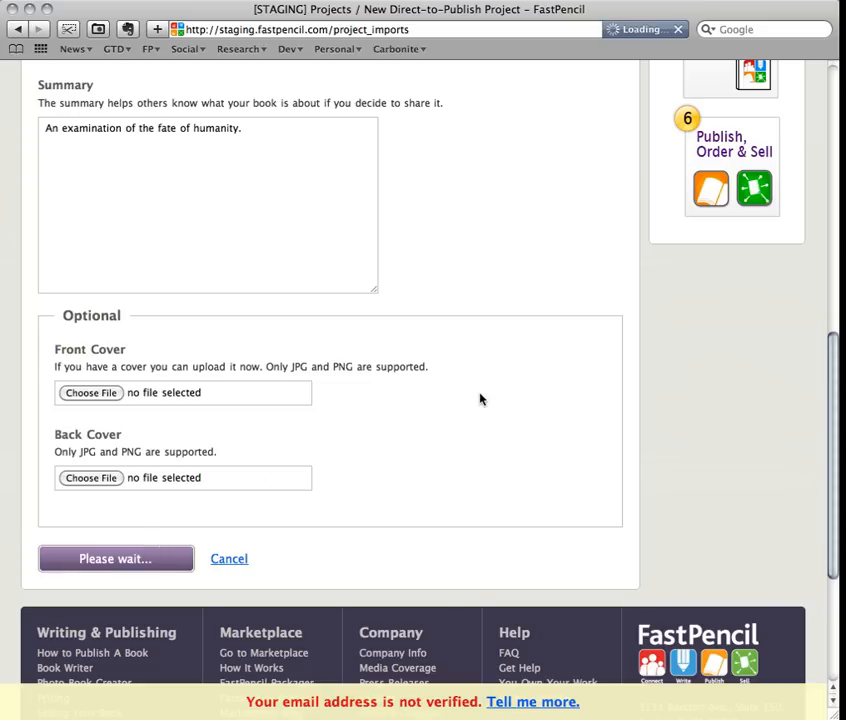
pyautogui.moveTo(510, 390)
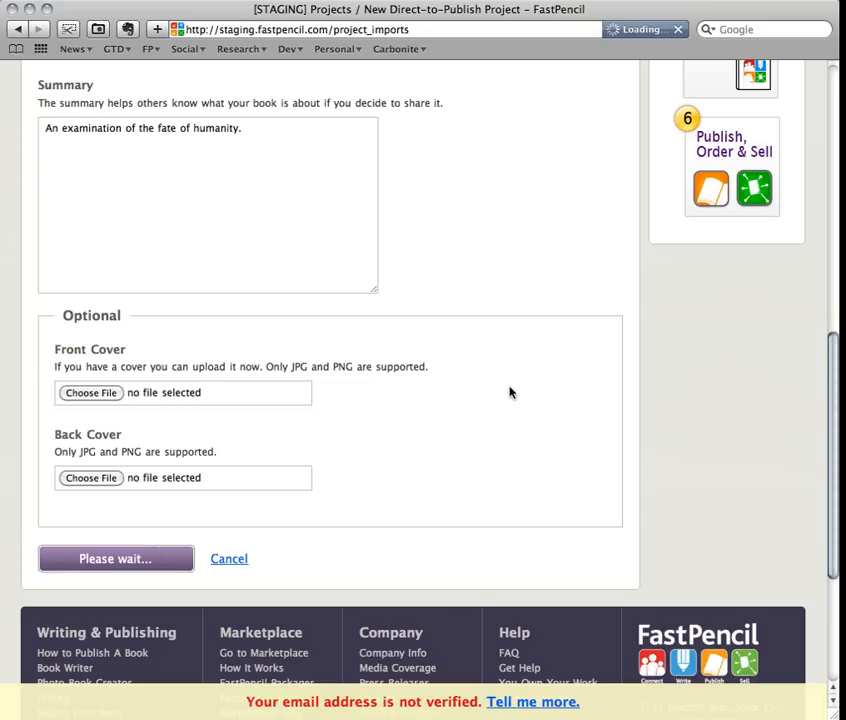
pyautogui.click(116, 558)
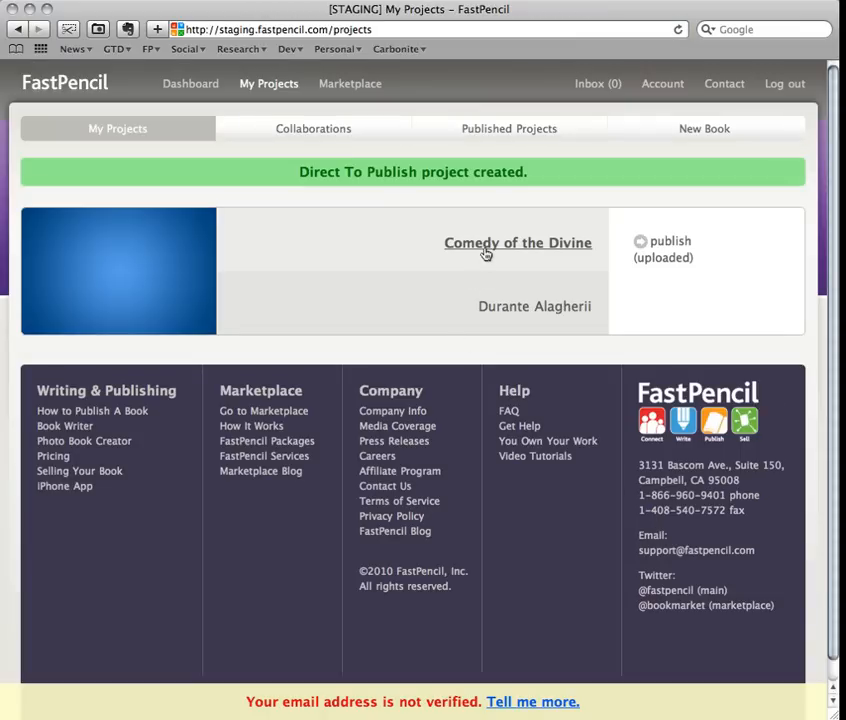